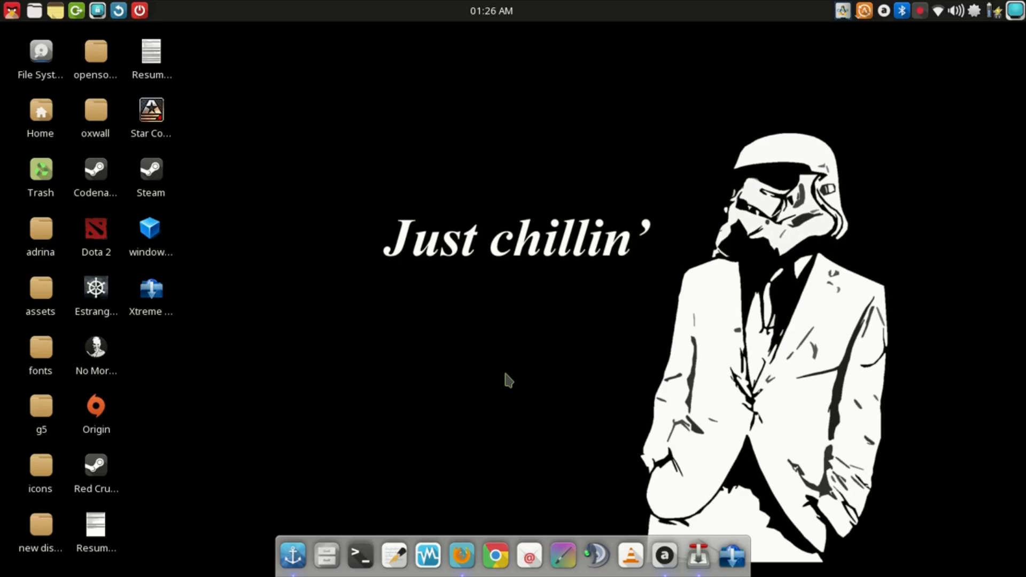
mouse_move(359, 556)
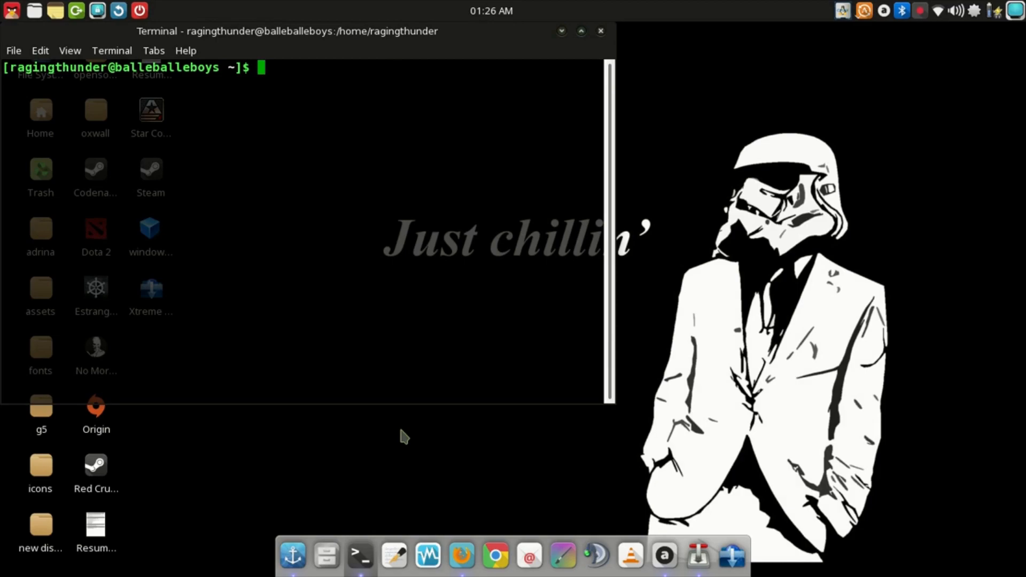
Run xinput to list input devices, finding the Atmel maXTouch Digitizer at id 10
type("x")
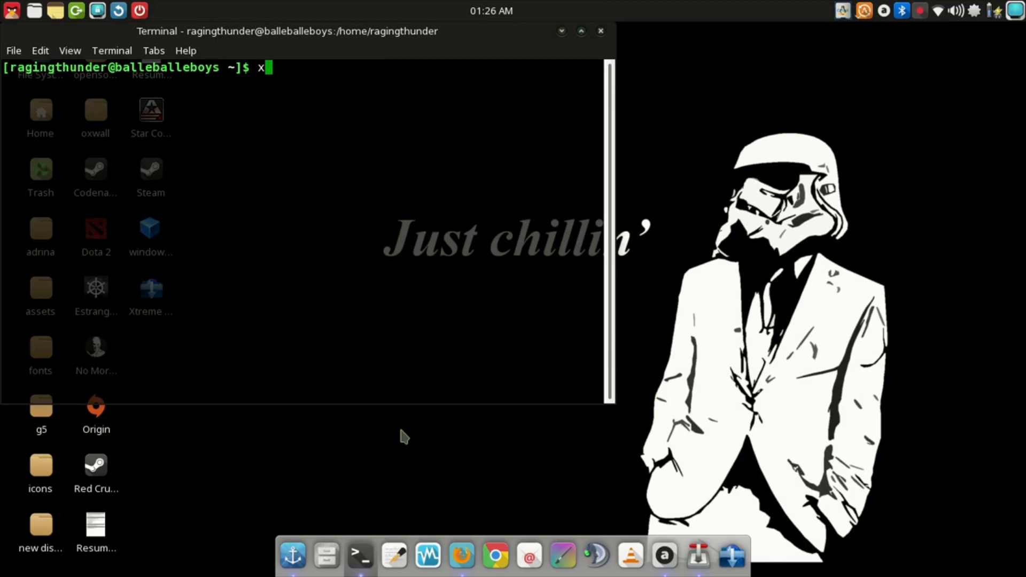
type("inpu")
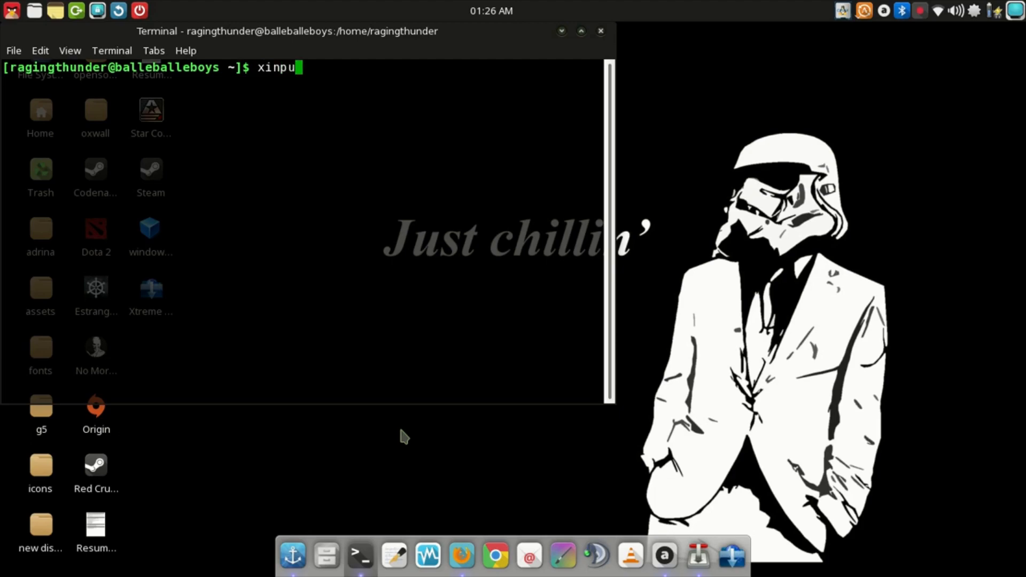
key("Return")
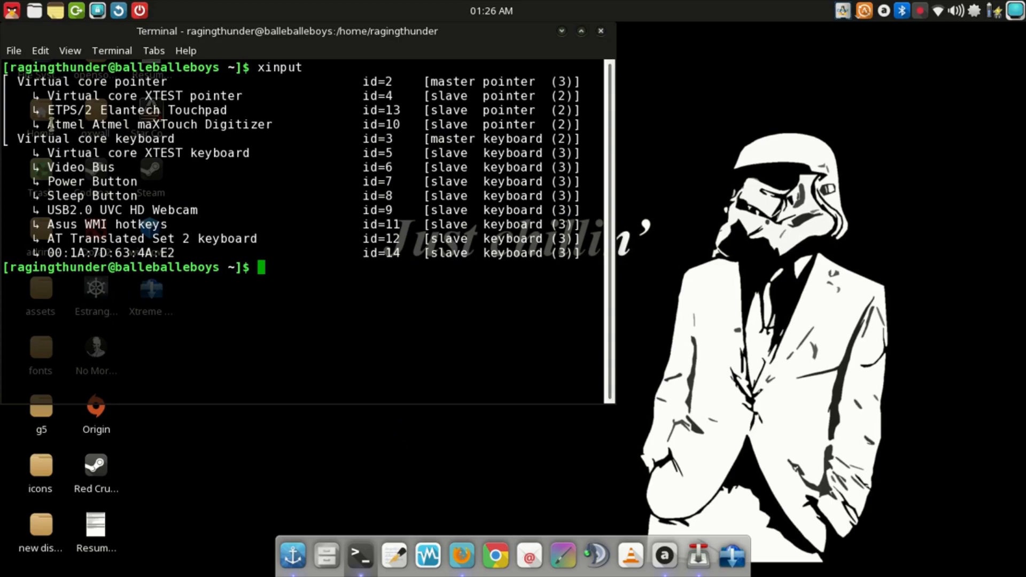
double_click(150, 124)
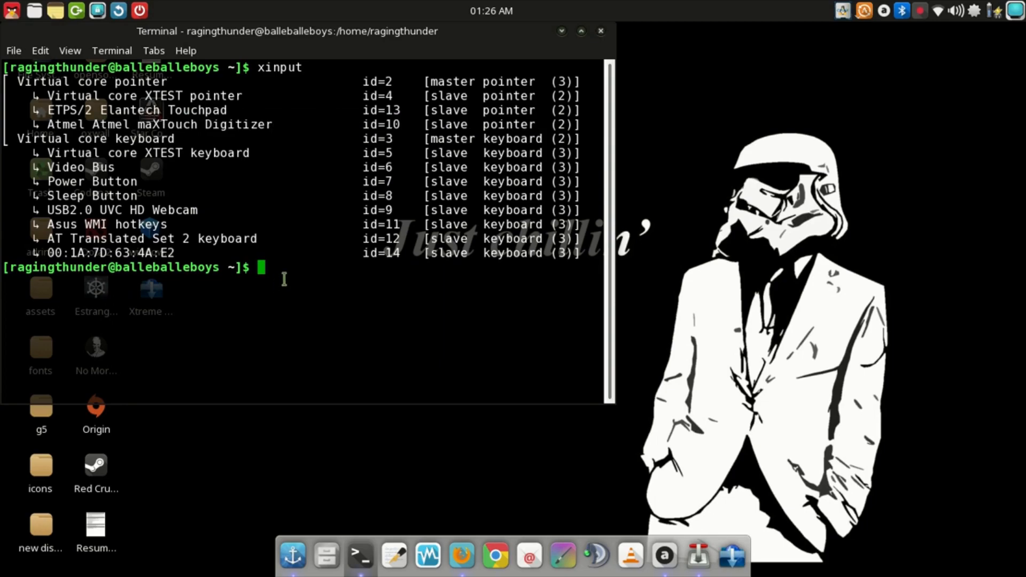
Enter the xinput disable 10 command to turn off the maXTouch touchscreen
type("xinput")
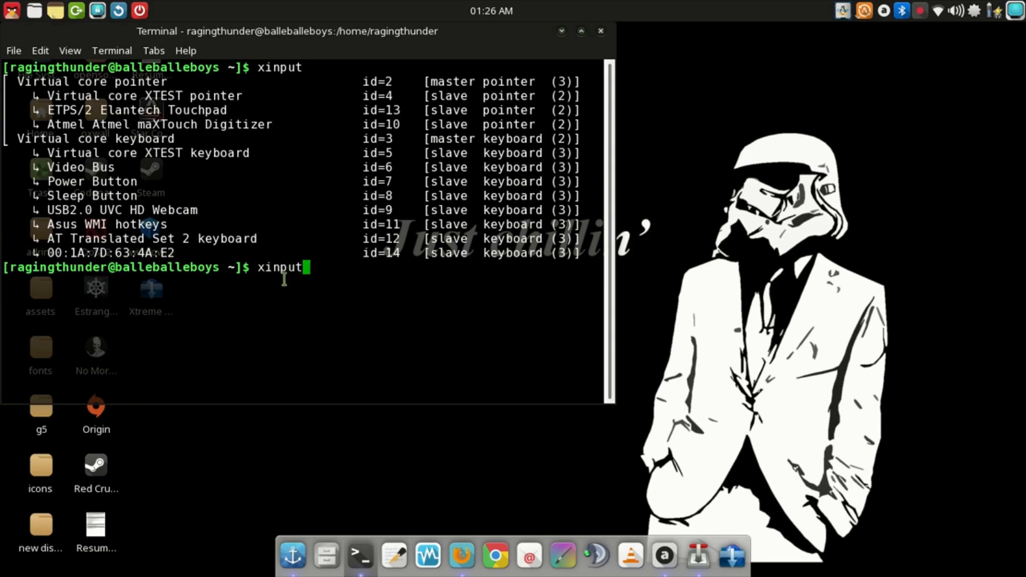
type("di")
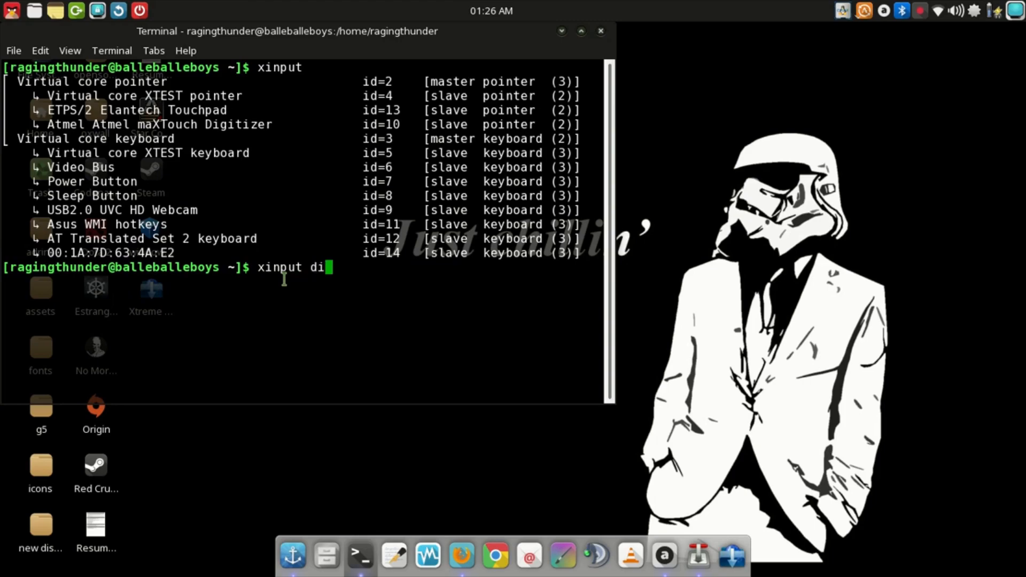
type("sable 10")
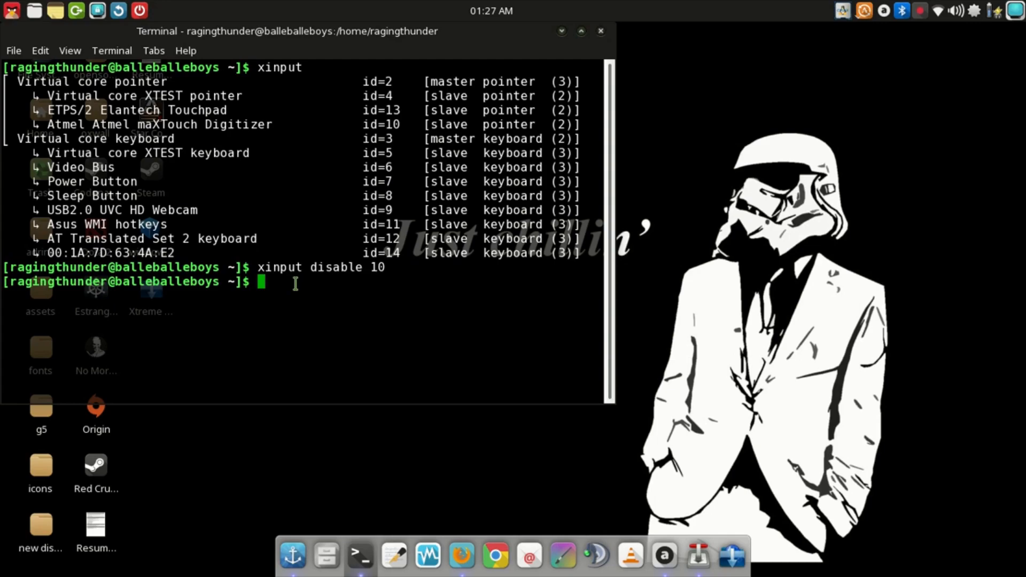
mouse_move(442, 302)
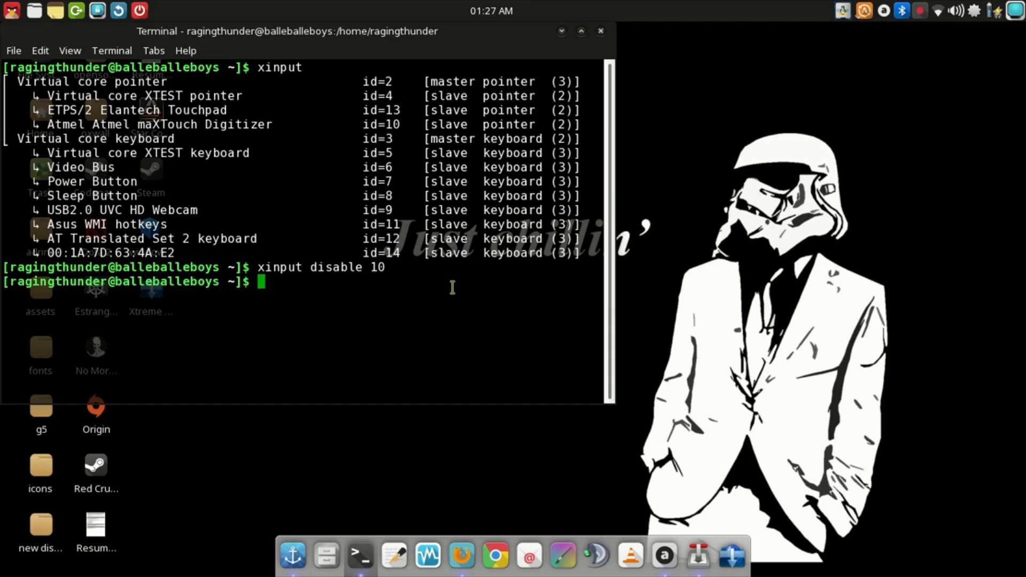
Launch sudo kate on /usr/share/X11/xorg.conf.d/10-evdev.conf with administrator rights
type("sudo kate /usr/share/X11/xorg.conf.d/10-evdev.conf")
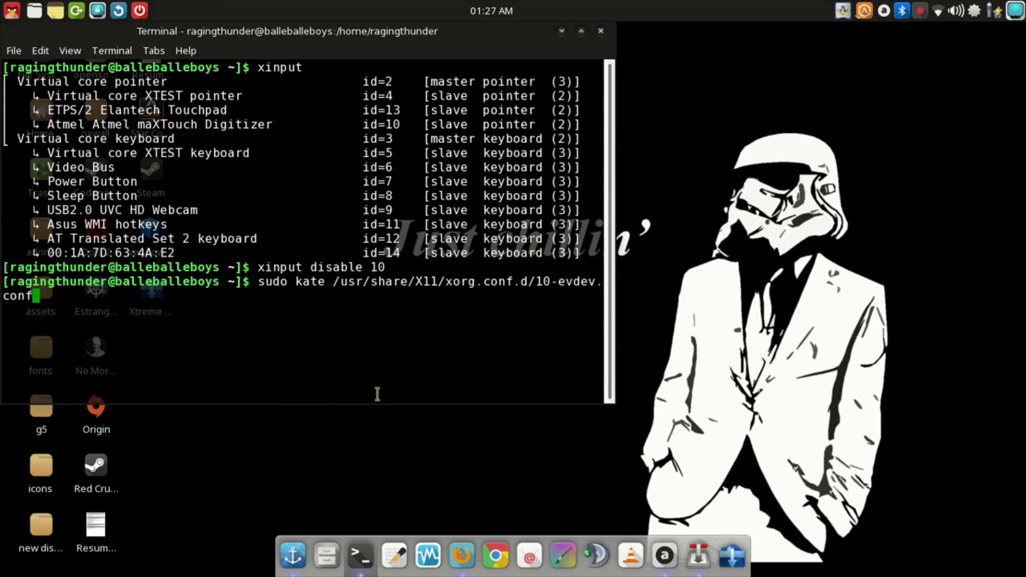
double_click(267, 281)
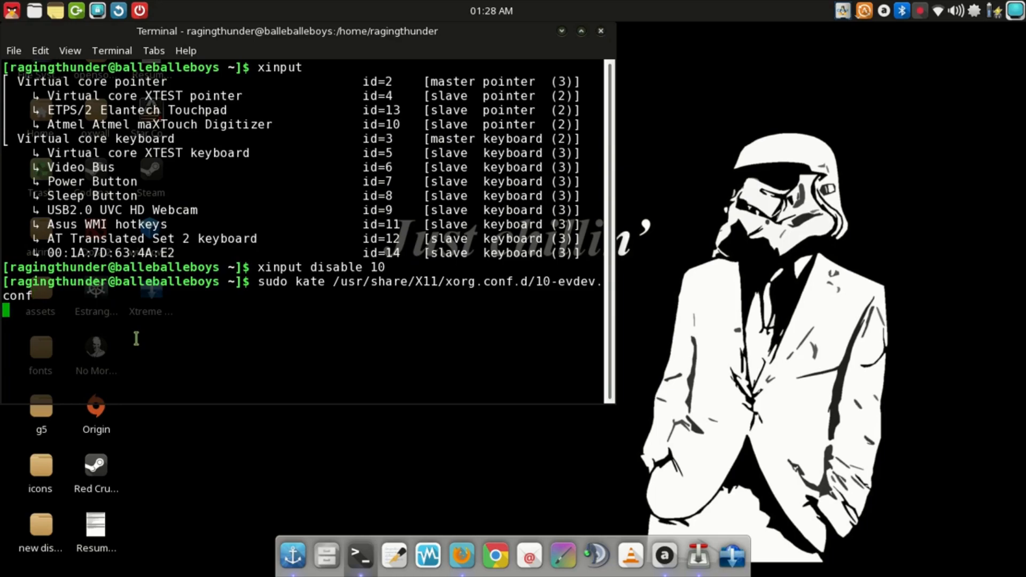
key("Return")
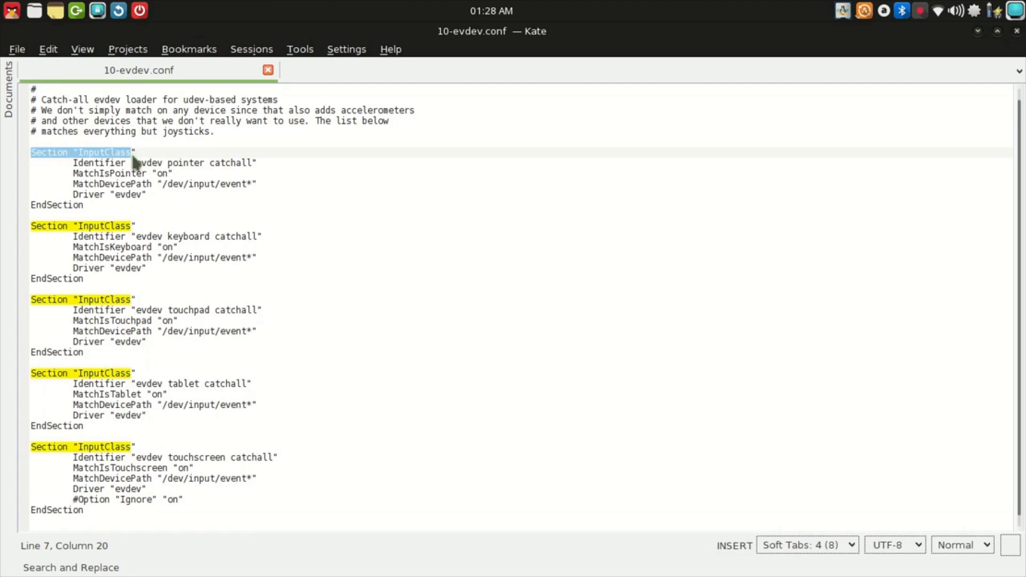
left_click(163, 163)
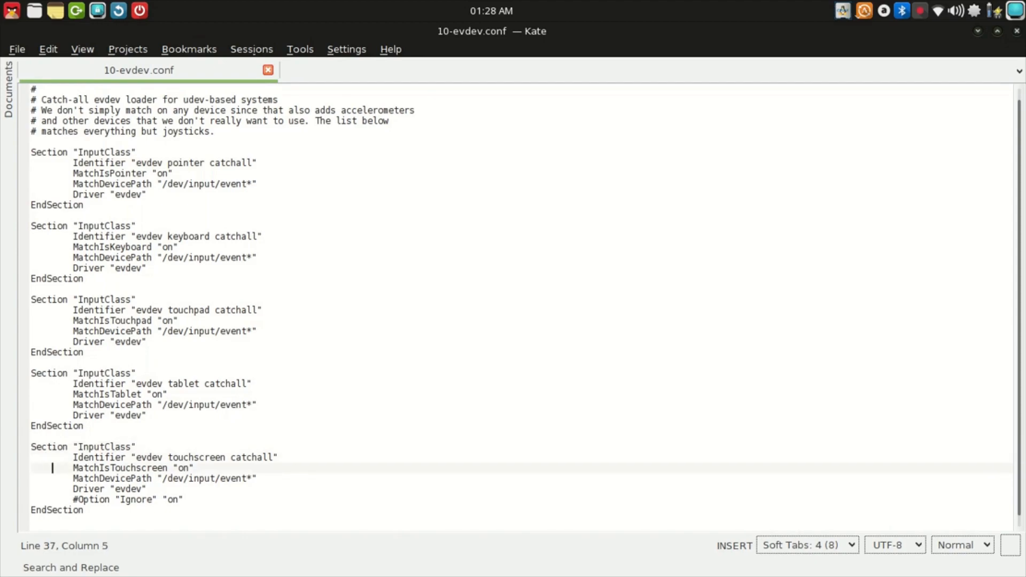
left_click(177, 457)
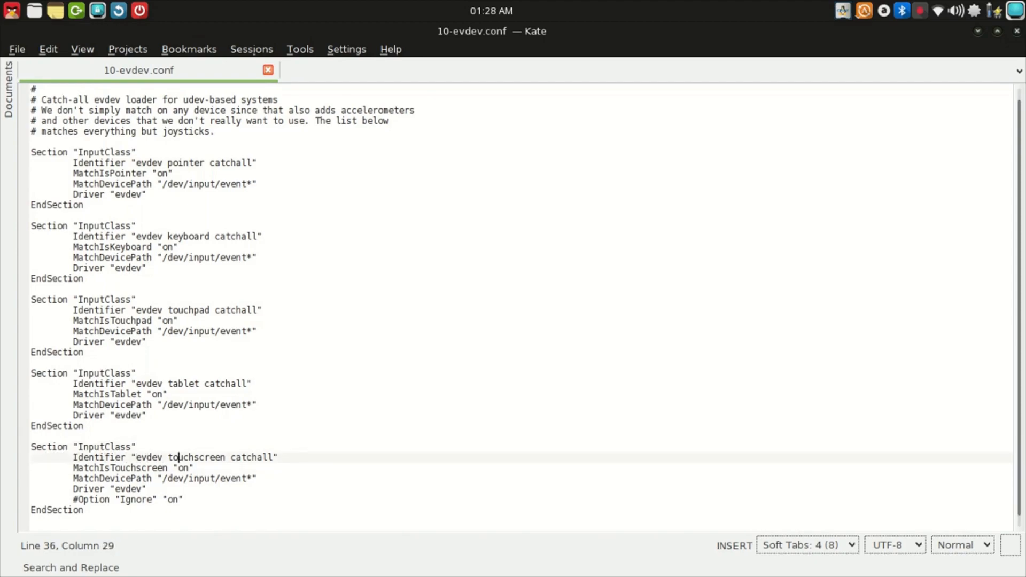
left_click(268, 457)
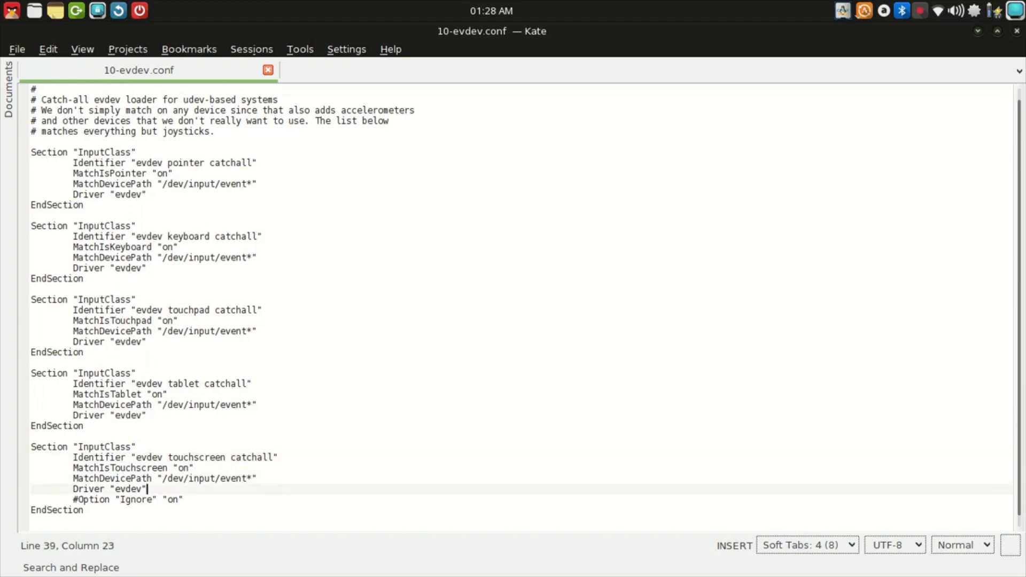
left_click(101, 499)
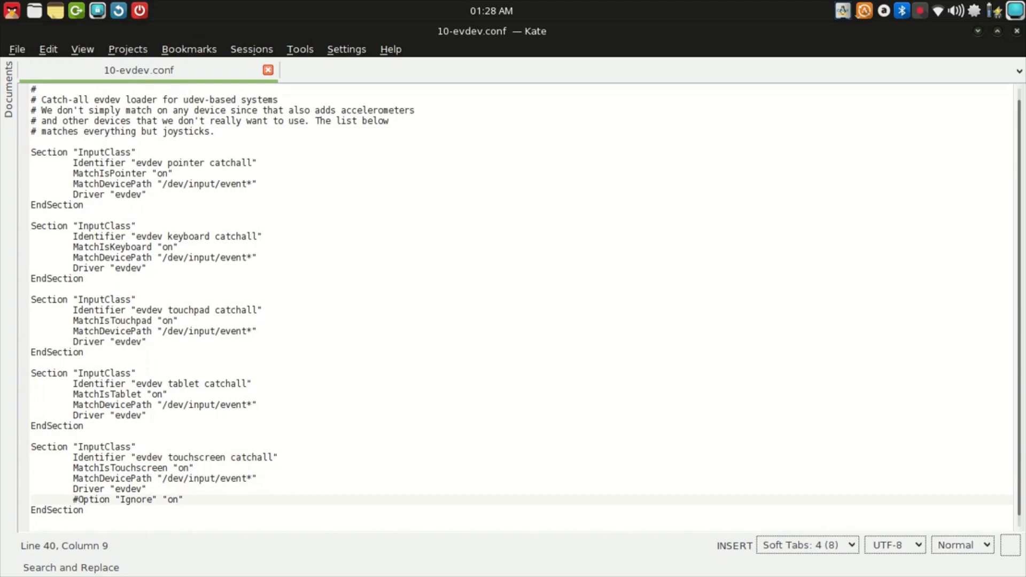
Delete the # before Option "Ignore" "on" in the touchscreen section and save
left_click_drag(74, 500, 163, 499)
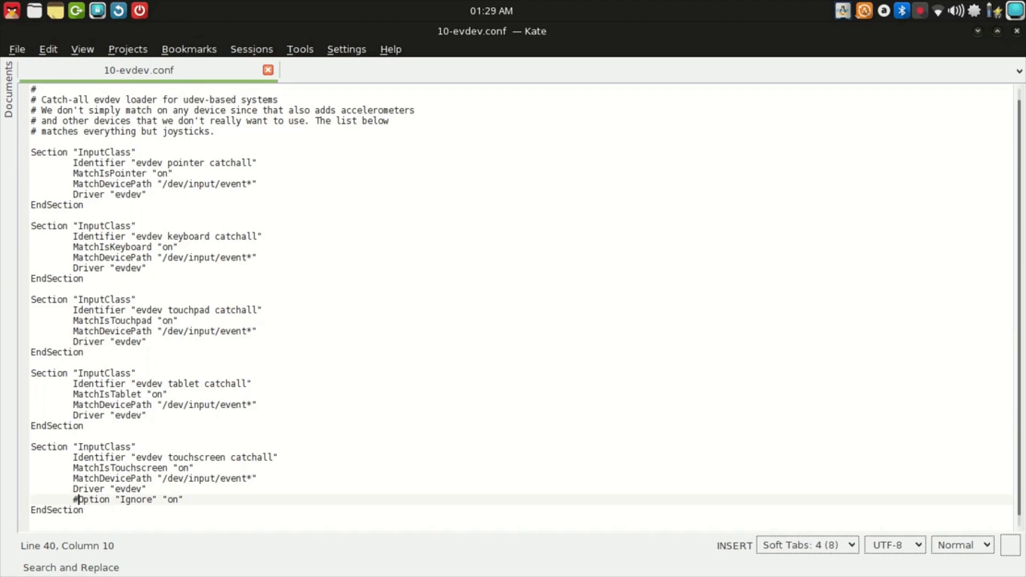
key("BackSpace")
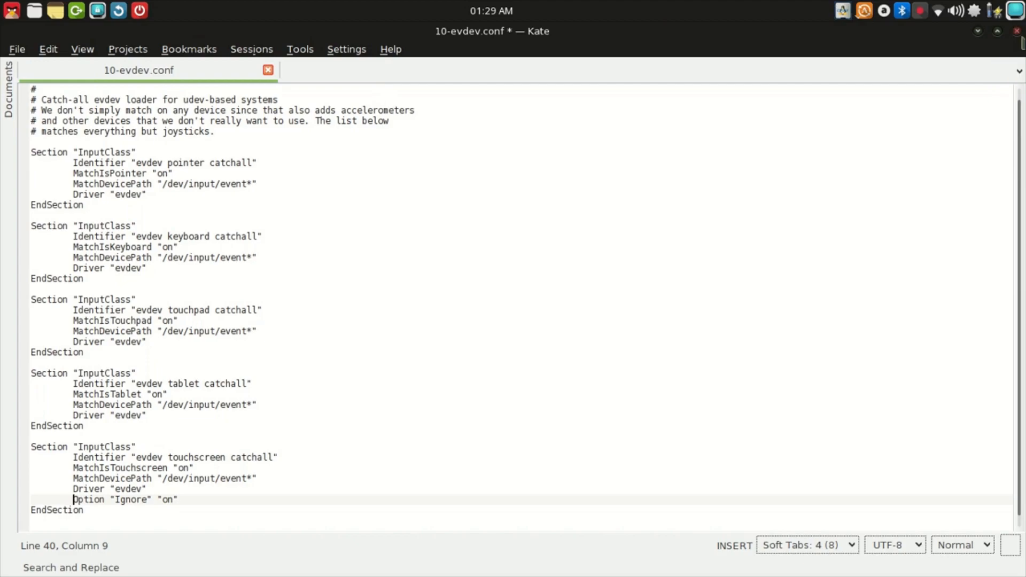
key("ctrl+s")
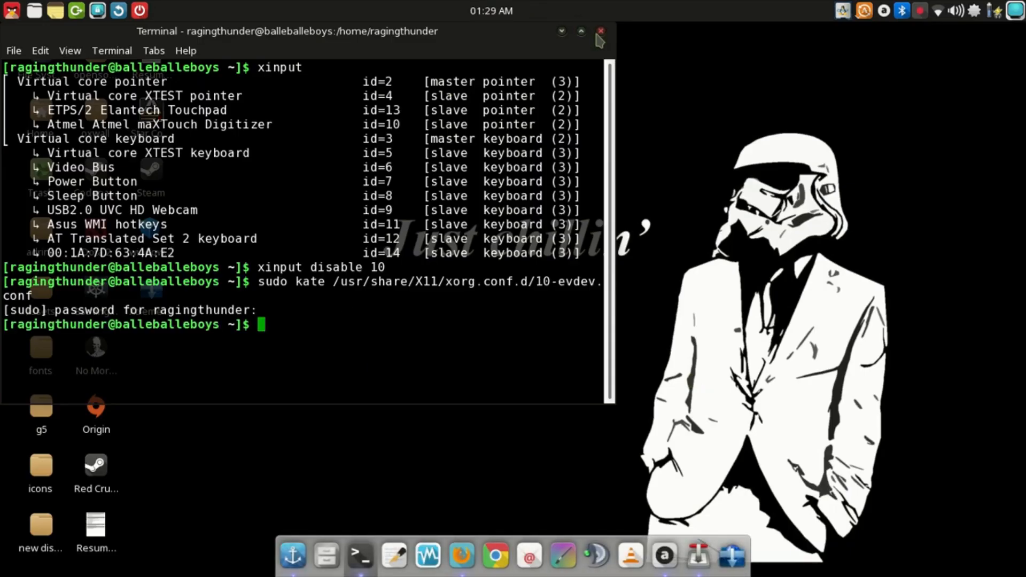
Close the Terminal window, leaving an empty desktop
left_click(600, 31)
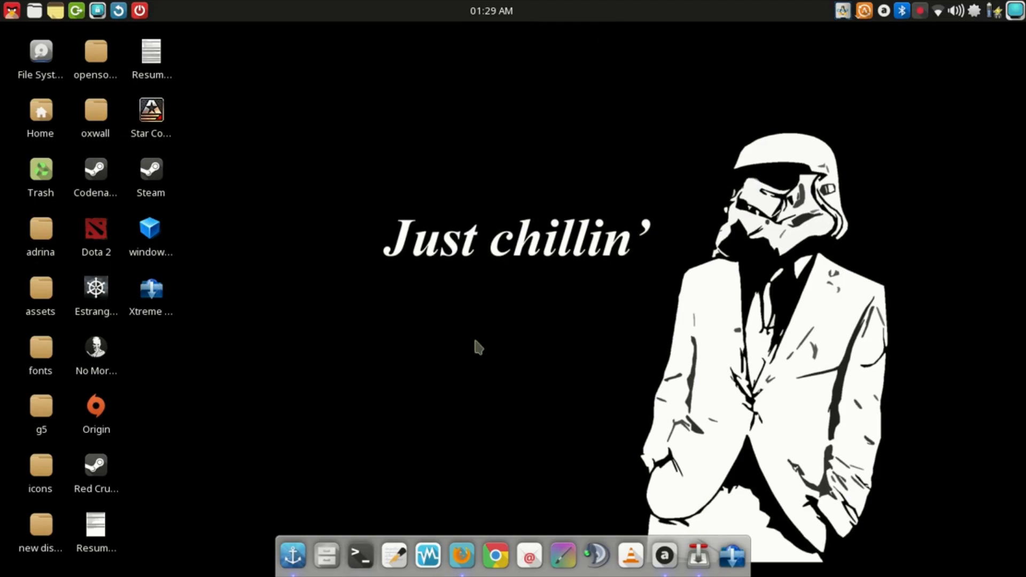